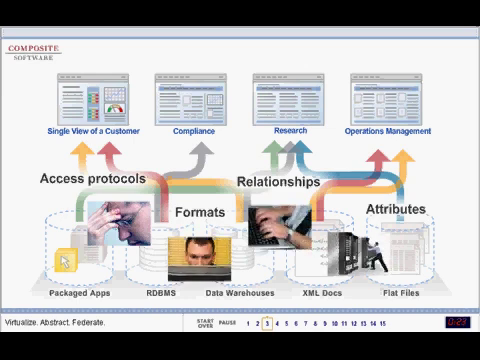
# Move past the architecture diagram to the Auto Discovery screen.
pyautogui.click(286, 324)
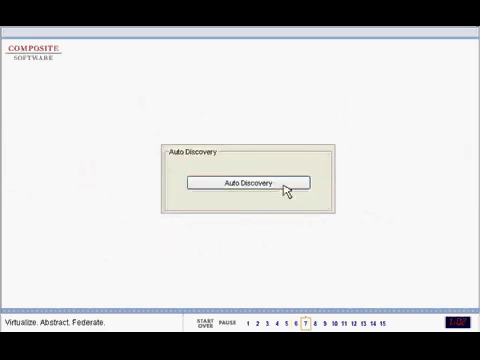
# Run Auto Discovery and begin an XSLT Transformation for the customers XML source.
pyautogui.click(246, 182)
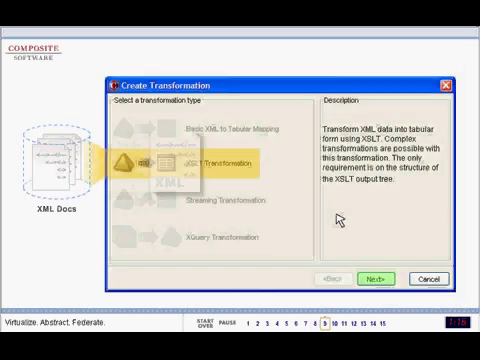
pyautogui.click(376, 278)
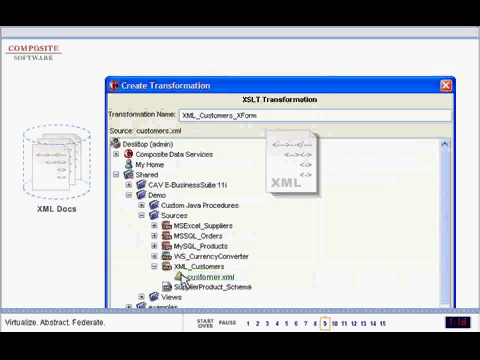